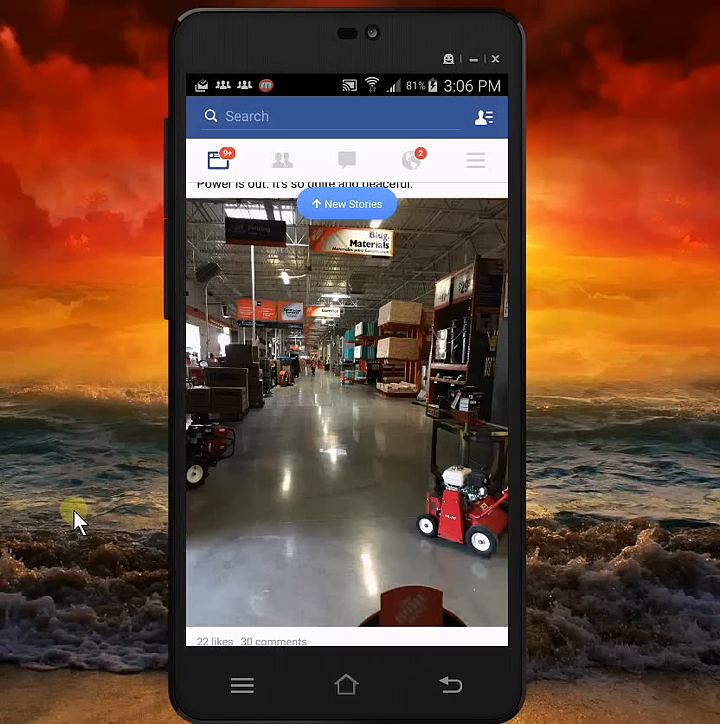
{"action": "mouse_move", "coordinate": [495, 240]}
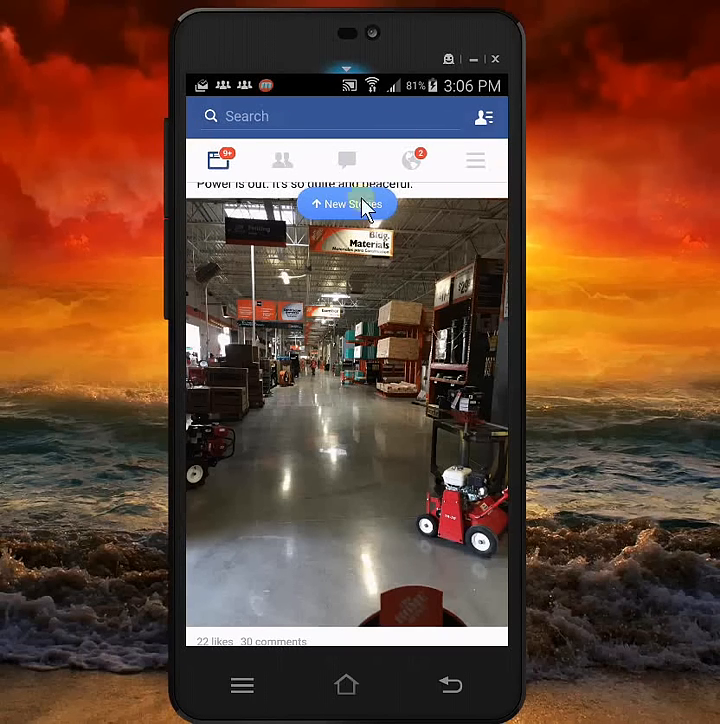
{"action": "mouse_move", "coordinate": [510, 196]}
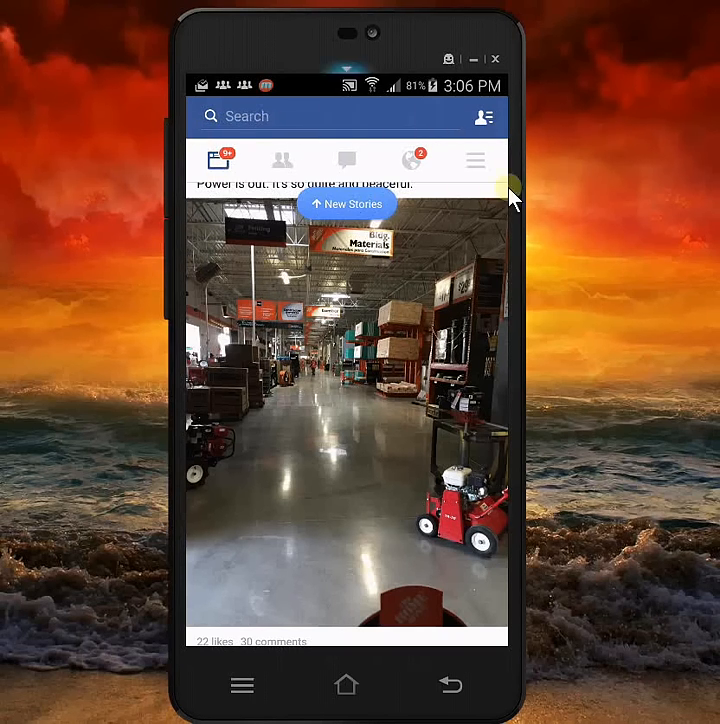
{"action": "mouse_move", "coordinate": [355, 150]}
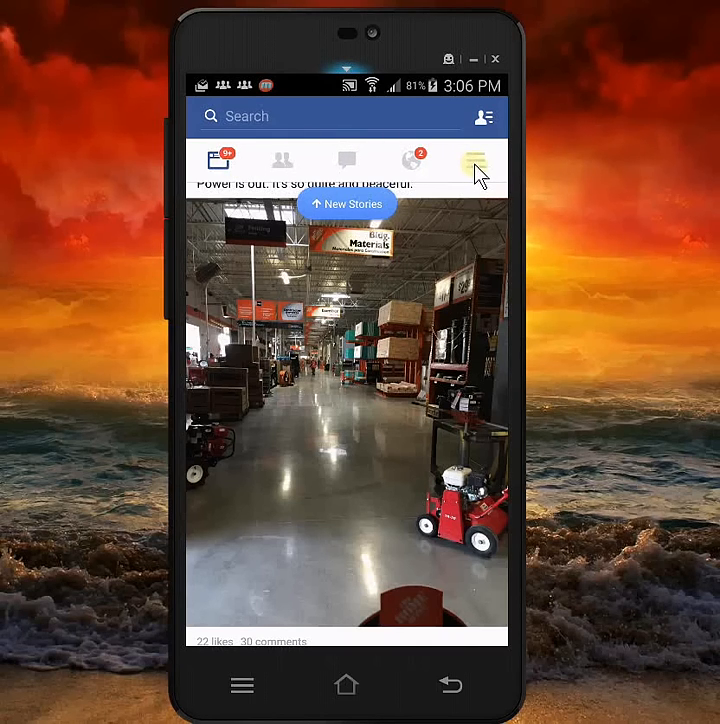
Open the Facebook menu and scroll down to App Settings, Account Settings and Activity Log
{"action": "left_click", "coordinate": [475, 160]}
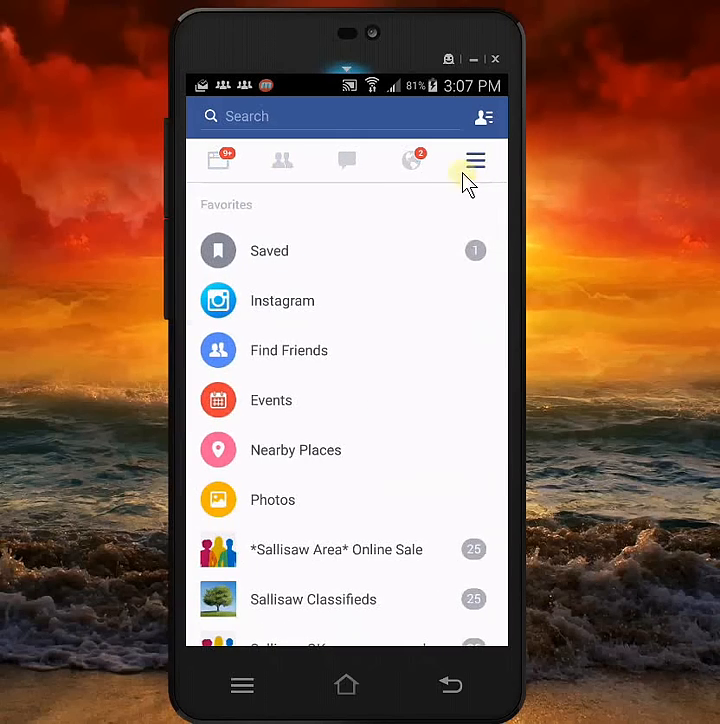
{"action": "mouse_move", "coordinate": [407, 395]}
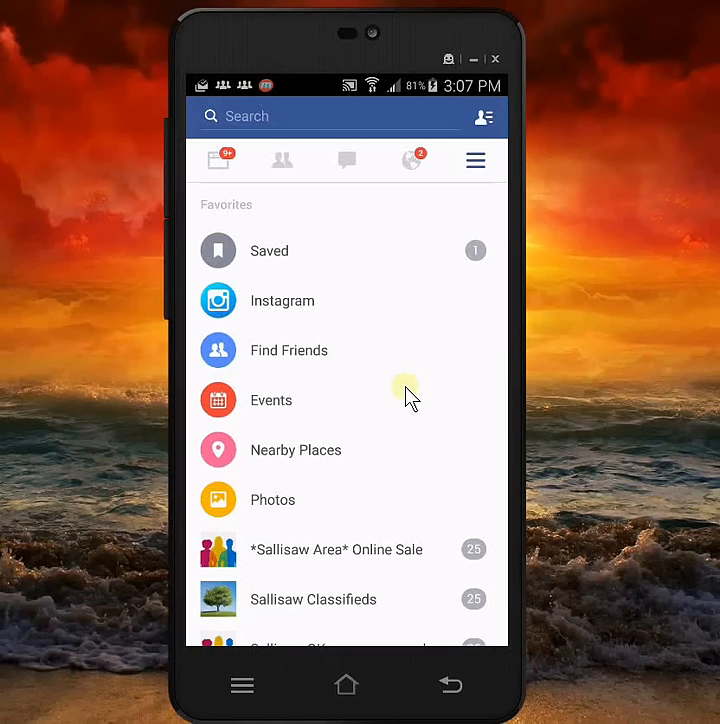
{"action": "mouse_move", "coordinate": [375, 443]}
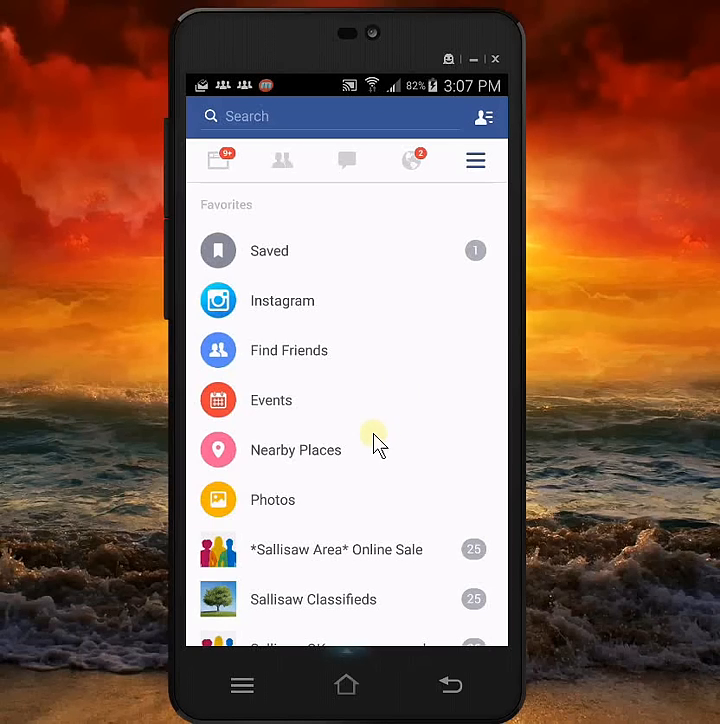
{"action": "scroll", "scroll_direction": "down", "scroll_amount": 3}
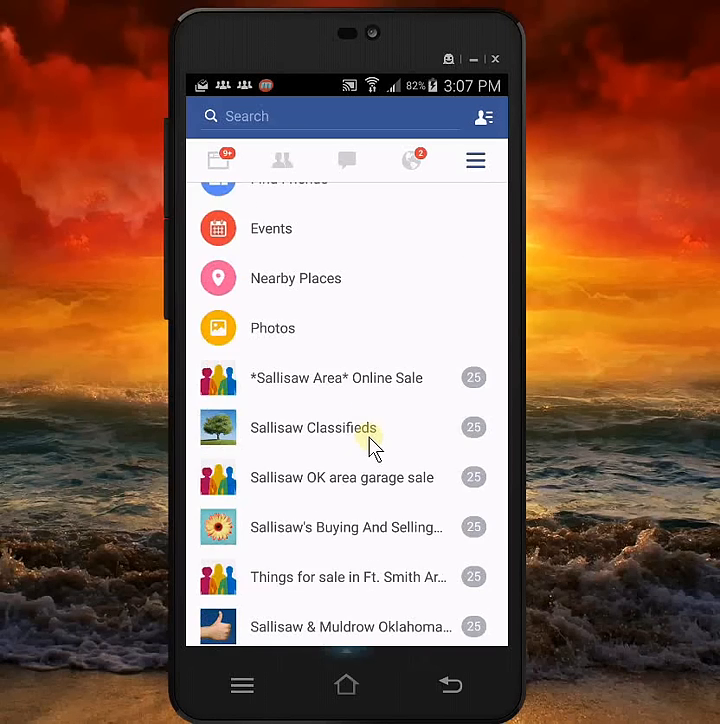
{"action": "scroll", "scroll_direction": "down", "scroll_amount": 3}
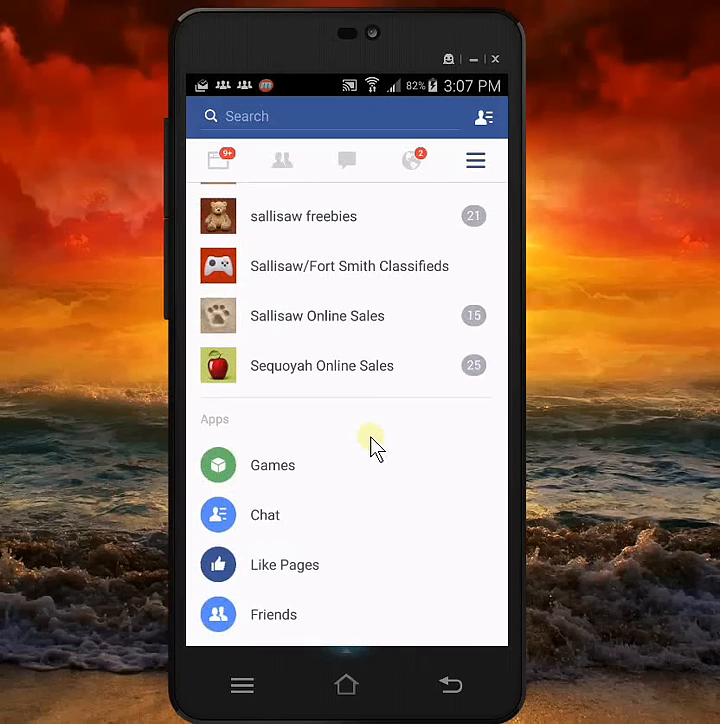
{"action": "scroll", "scroll_direction": "down", "scroll_amount": 3}
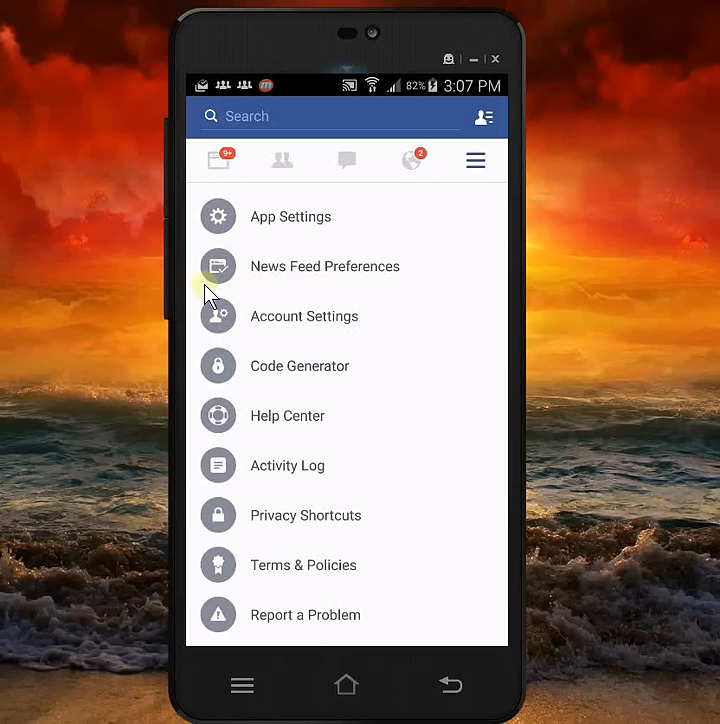
{"action": "mouse_move", "coordinate": [292, 337]}
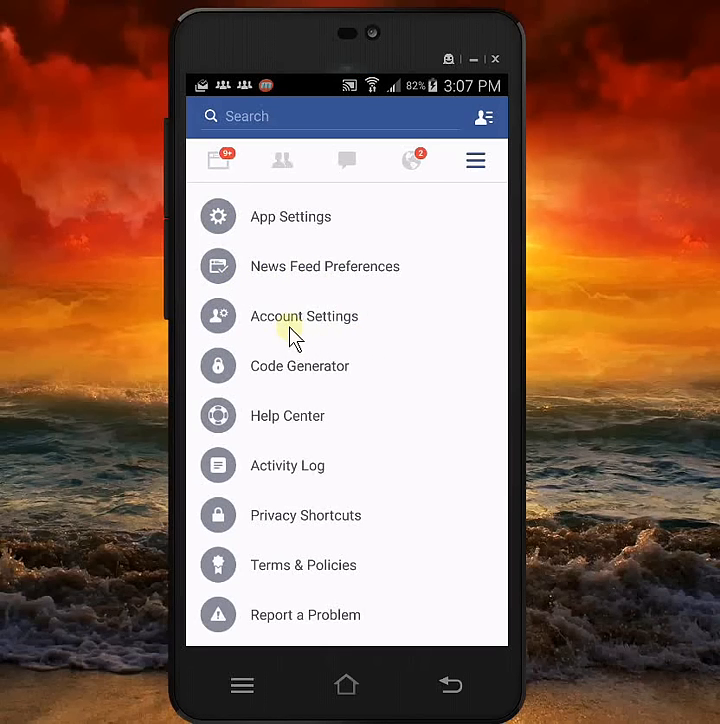
Go to Account Settings, then the Apps and Websites page listing 21 authorized apps
{"action": "left_click", "coordinate": [304, 316]}
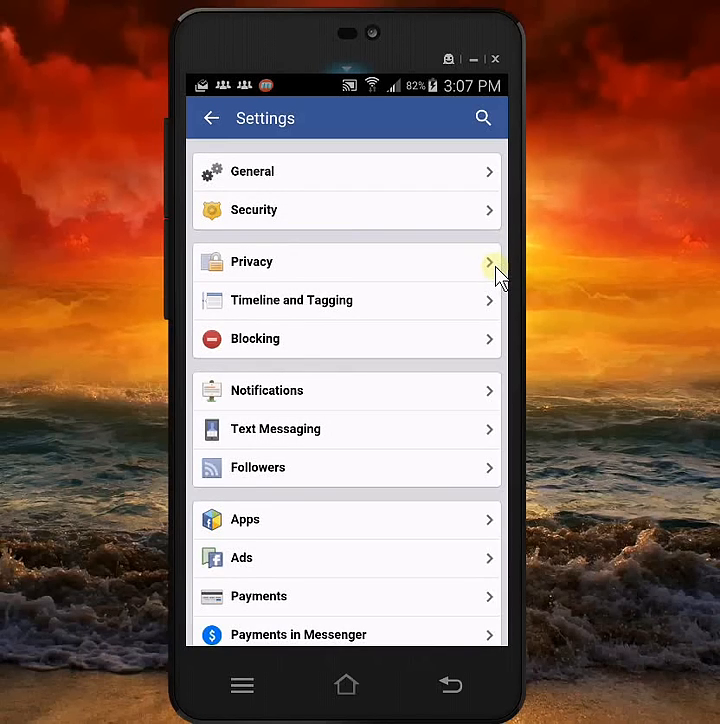
{"action": "mouse_move", "coordinate": [347, 517]}
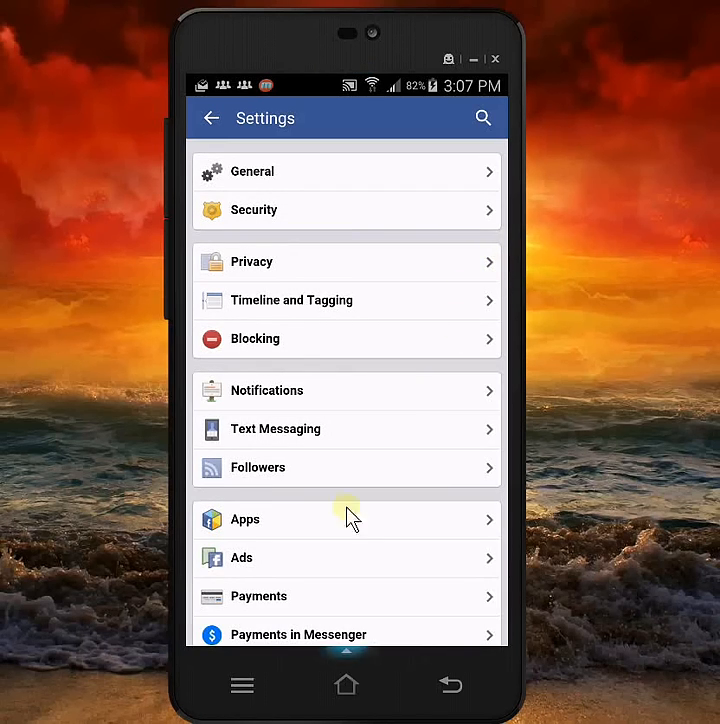
{"action": "mouse_move", "coordinate": [290, 557]}
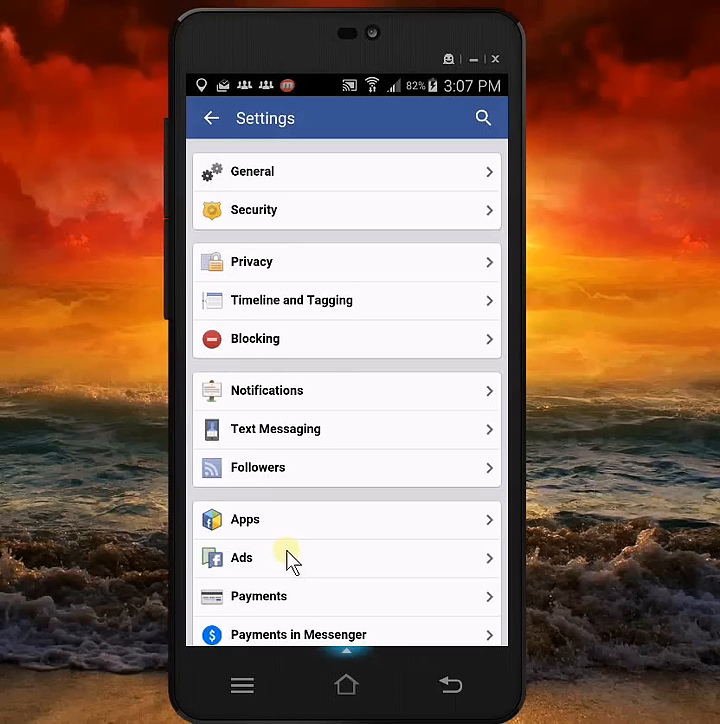
{"action": "mouse_move", "coordinate": [278, 558]}
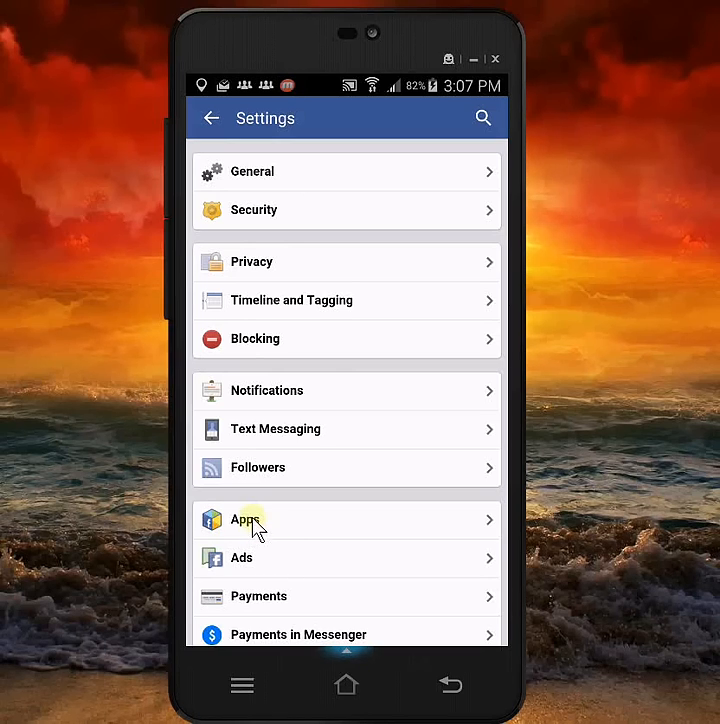
{"action": "left_click", "coordinate": [248, 519]}
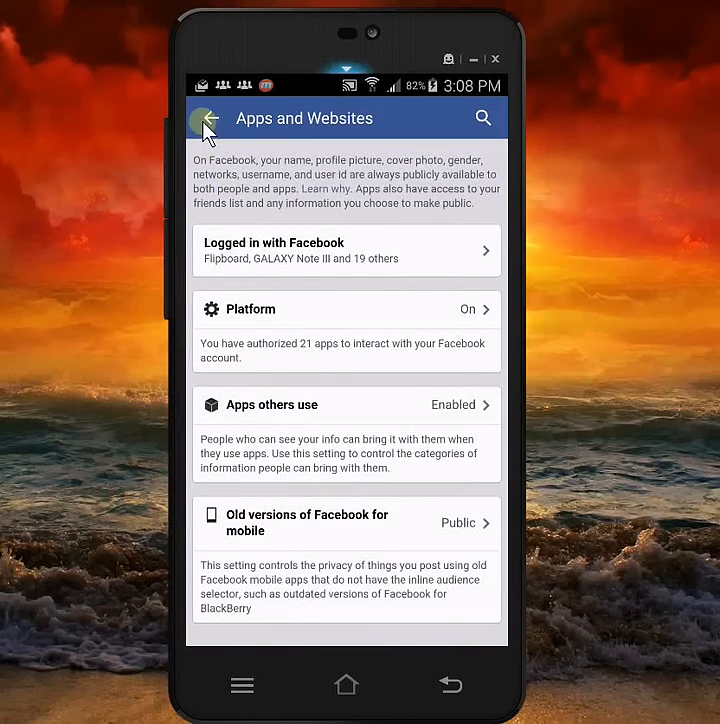
Reopen Apps, set Platform Game Invites and App Notifications to No, then return to Settings
{"action": "left_click", "coordinate": [210, 117]}
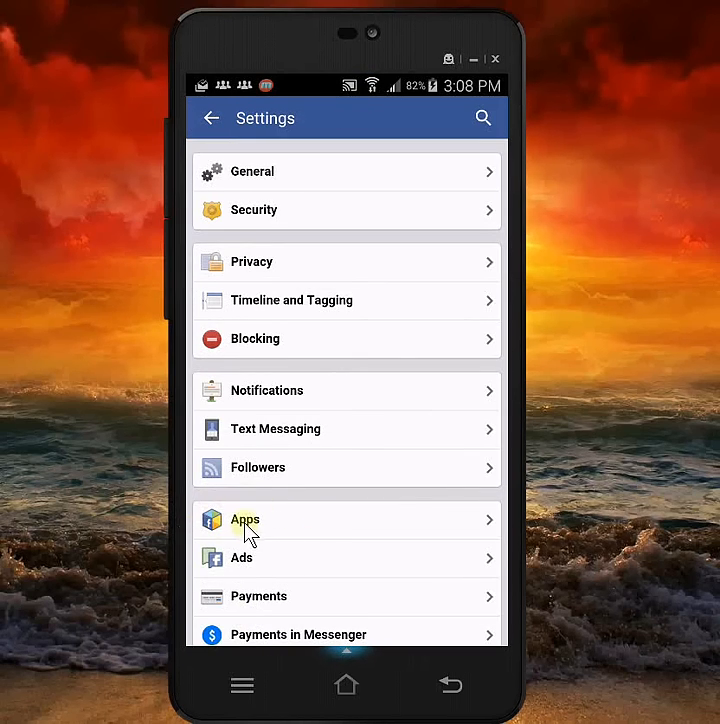
{"action": "left_click", "coordinate": [246, 520]}
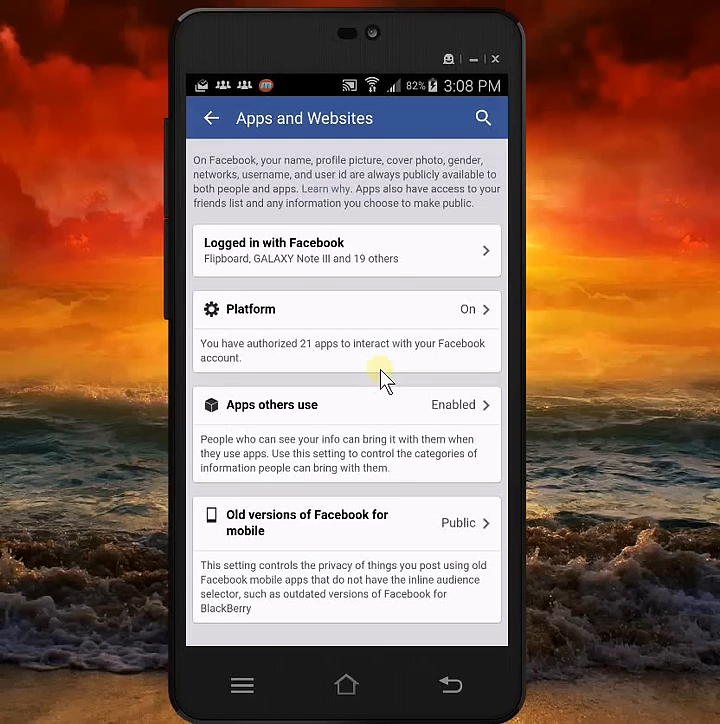
{"action": "mouse_move", "coordinate": [295, 308]}
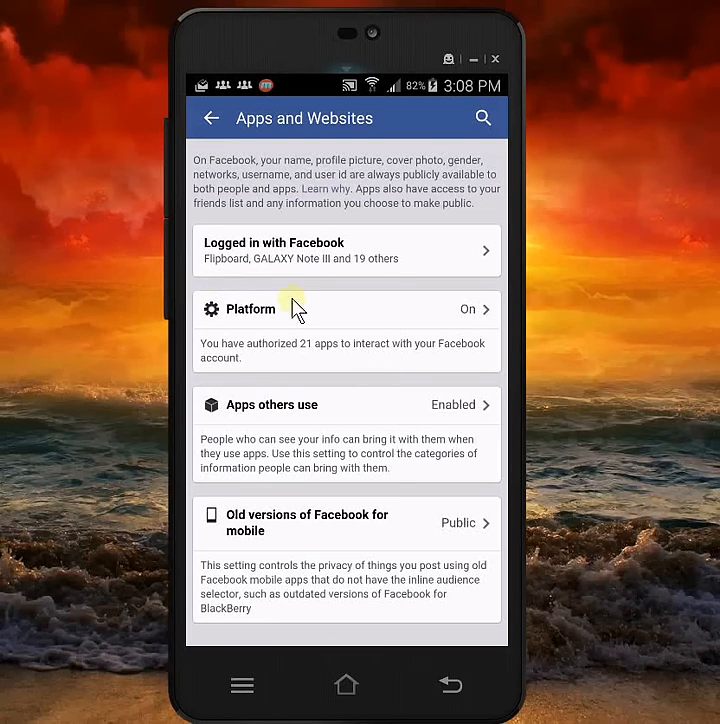
{"action": "mouse_move", "coordinate": [237, 329]}
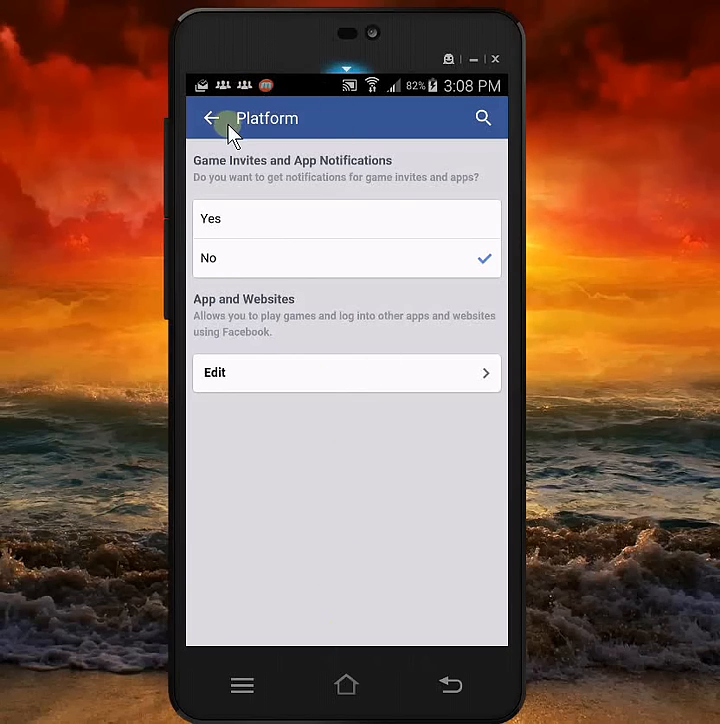
{"action": "left_click", "coordinate": [213, 117]}
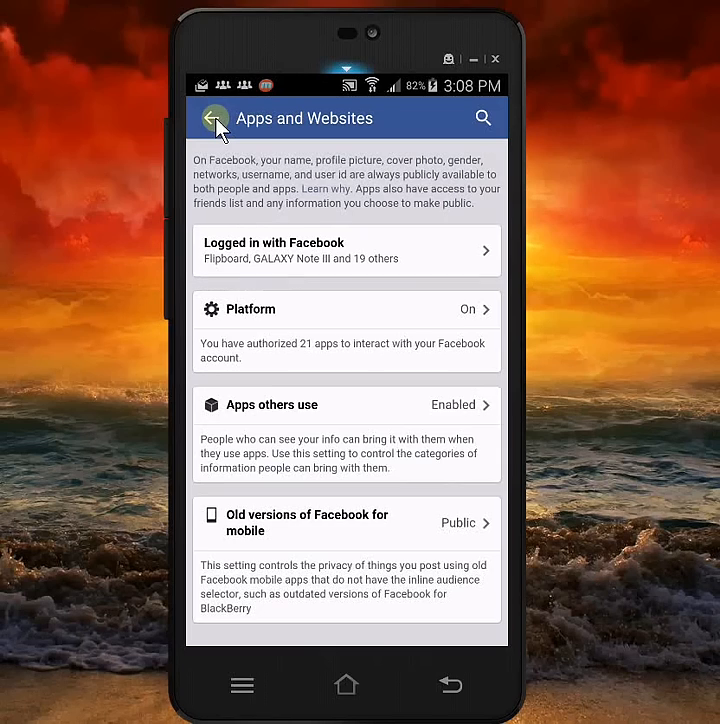
{"action": "left_click", "coordinate": [214, 118]}
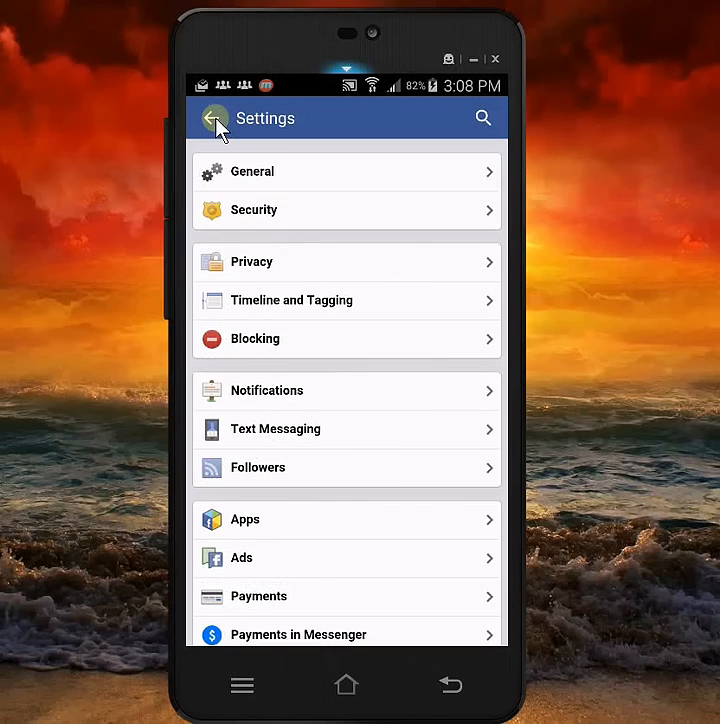